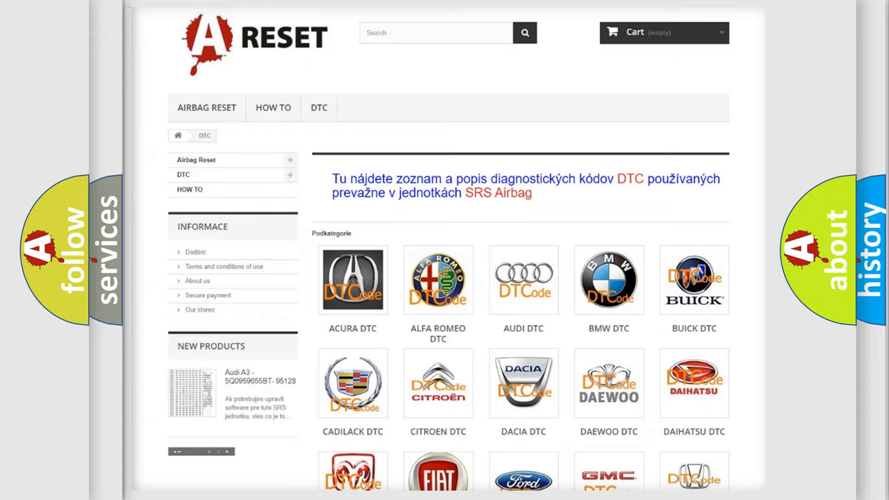
# - Scroll through the Dodge DTC code list down to the B1 codes
pyautogui.scroll(-3)
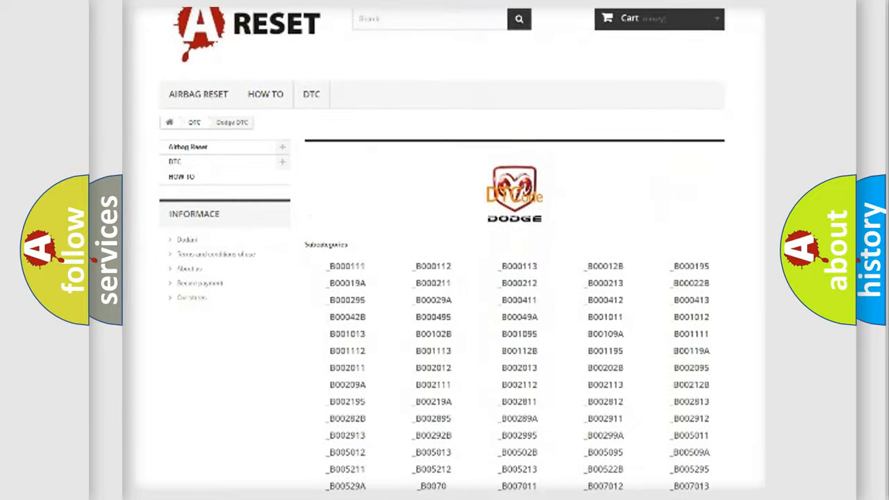
pyautogui.scroll(-3)
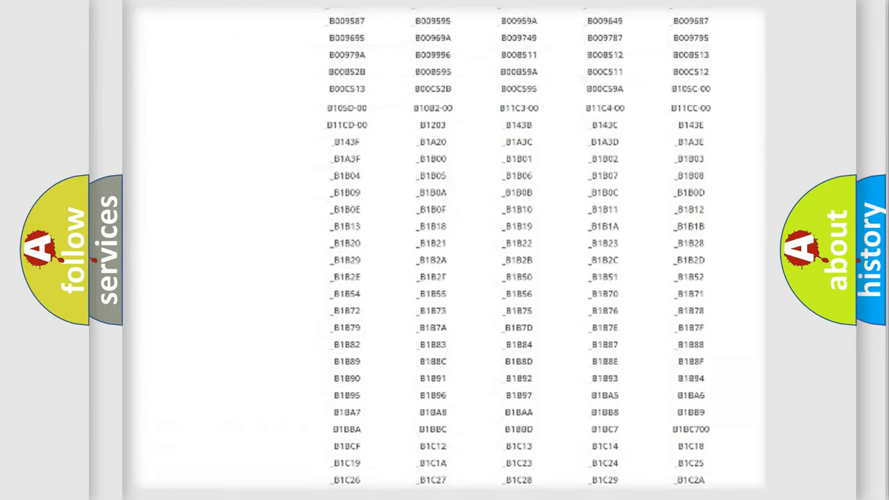
pyautogui.scroll(3)
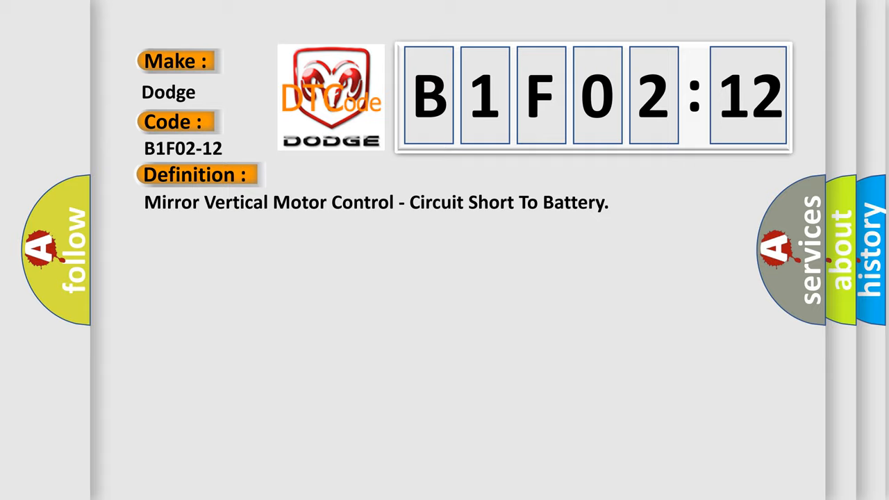
# - Advance to the B1F02-12 Description slide on Mirror Vertical and Common Driver voltages
pyautogui.click(362, 174)
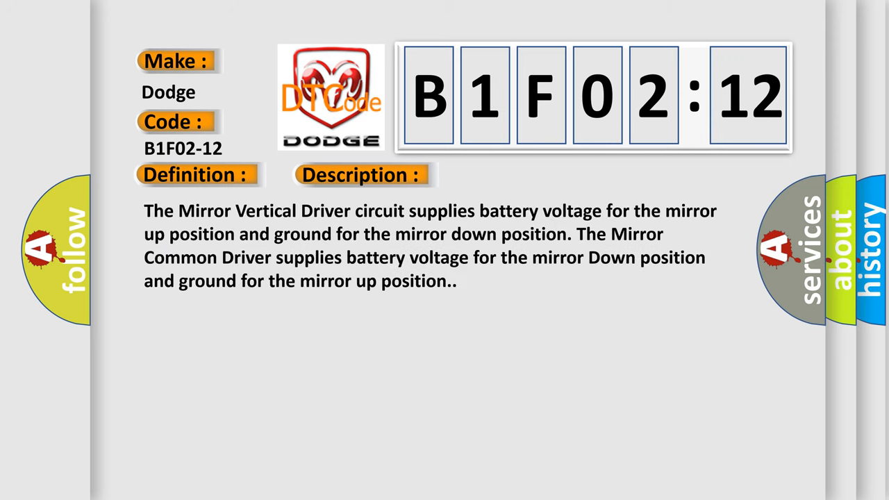